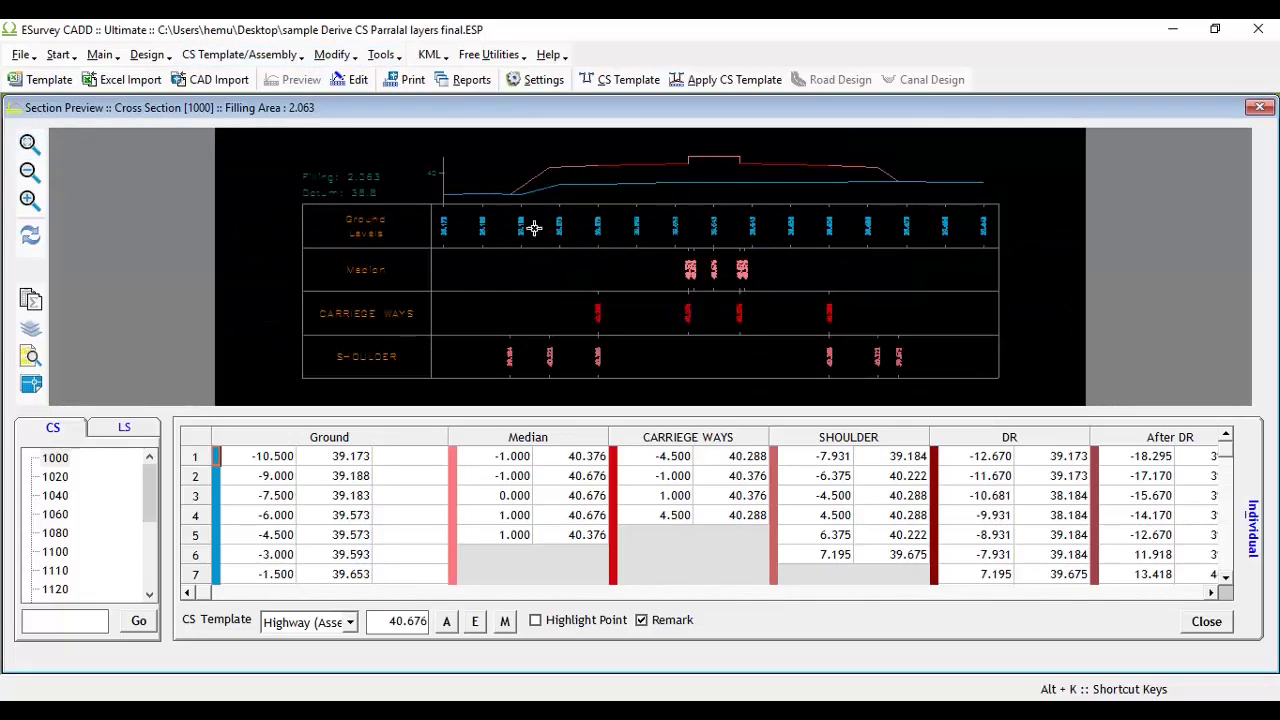
mouse_move(673, 204)
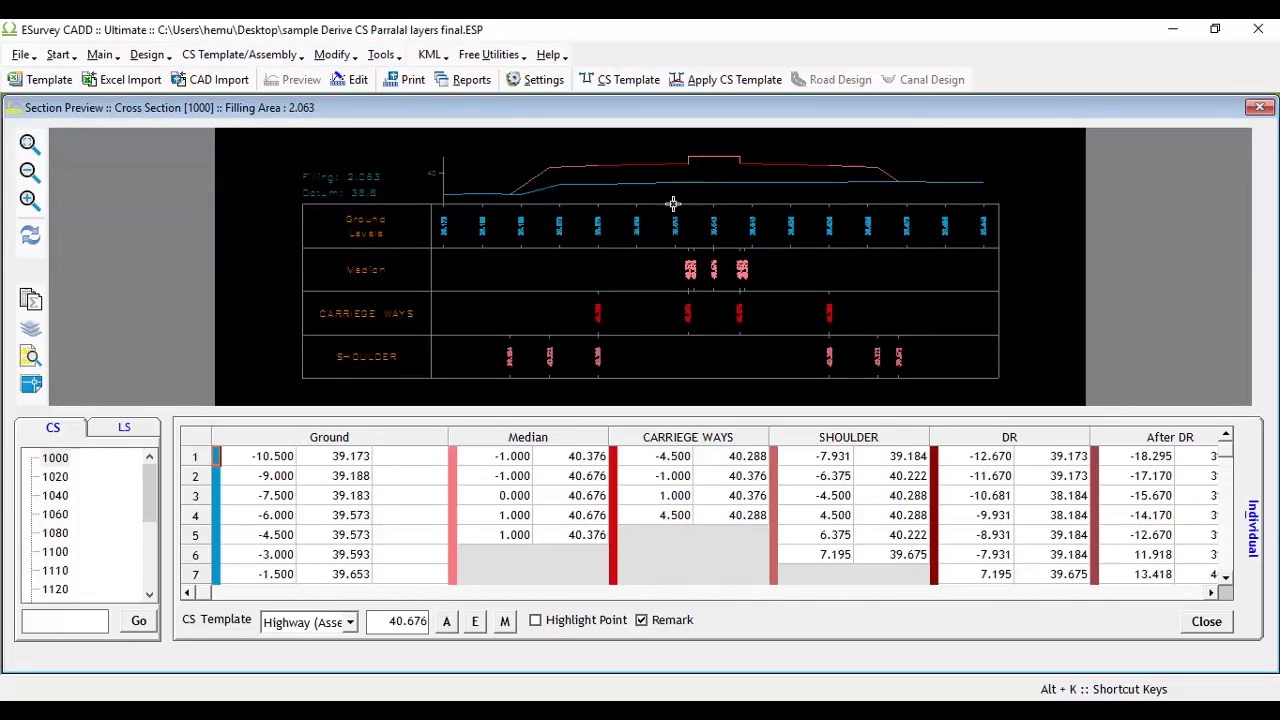
Open the Modify menu to reach the cross-section modification commands
click(333, 54)
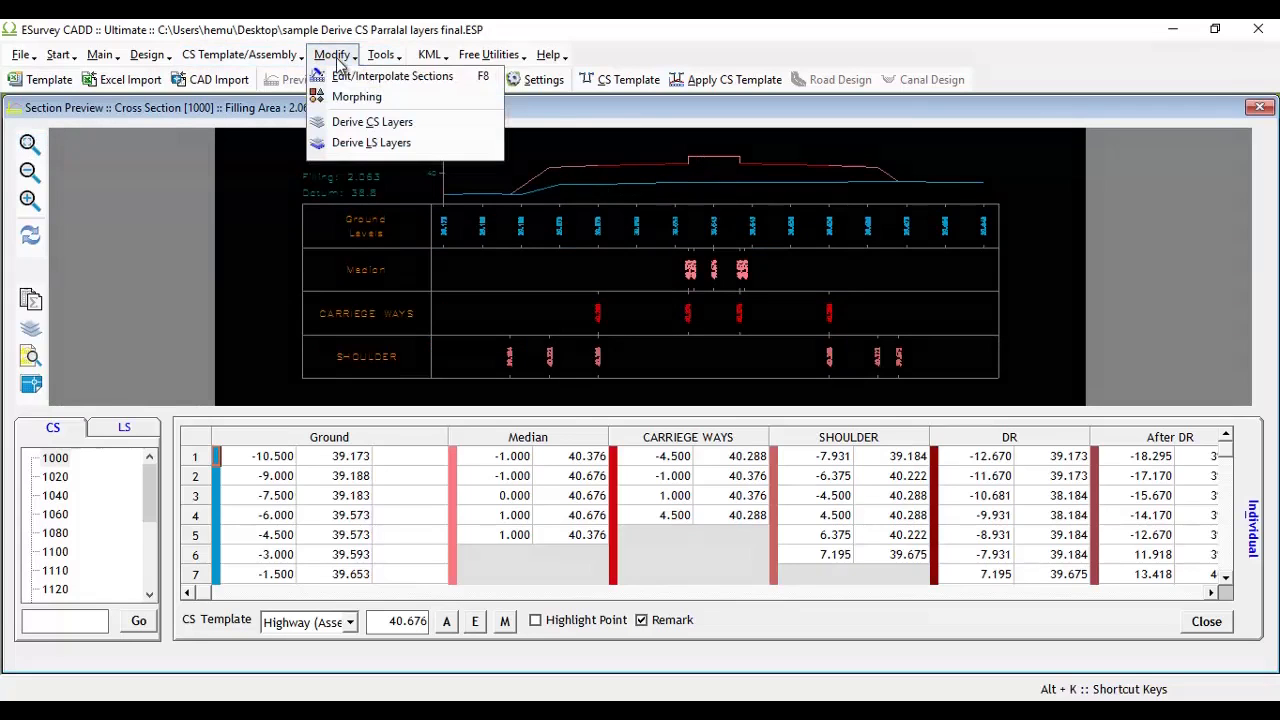
Define parallel layer SDBC from CARRIEGE WAYS at -0.04 height, intersecting CARRIEGE WAYS with projected ends
click(372, 121)
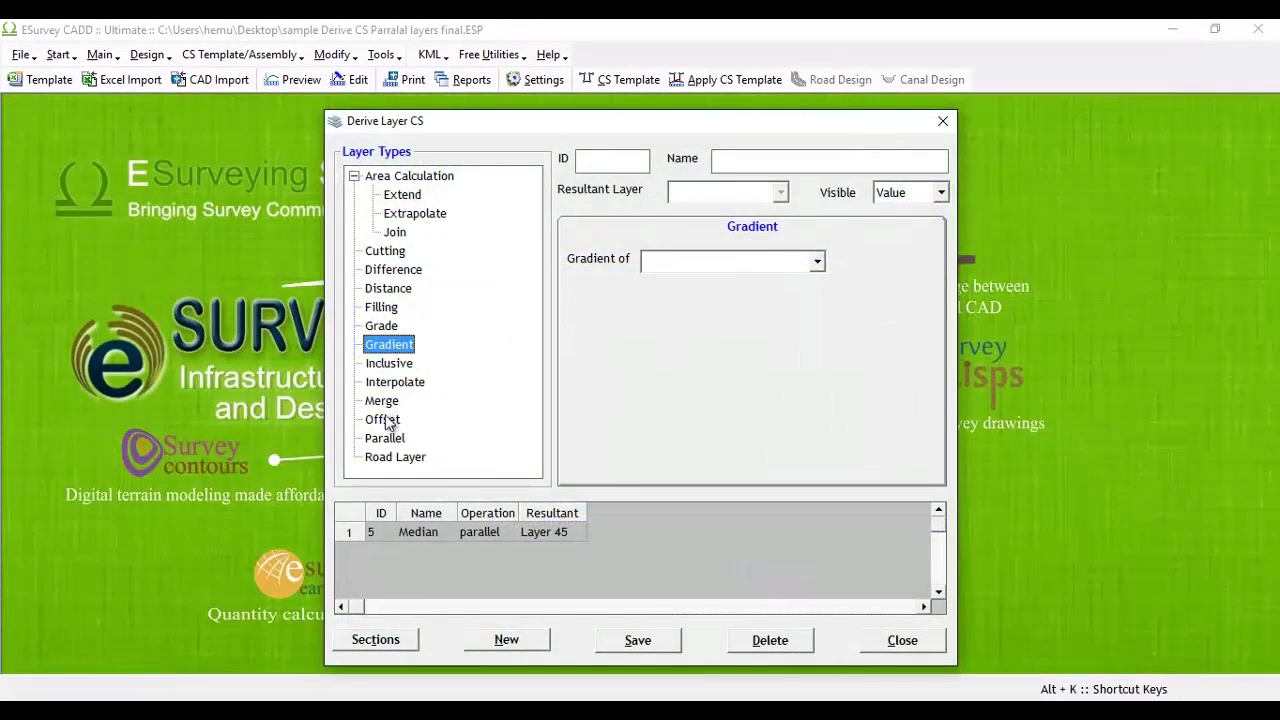
click(384, 437)
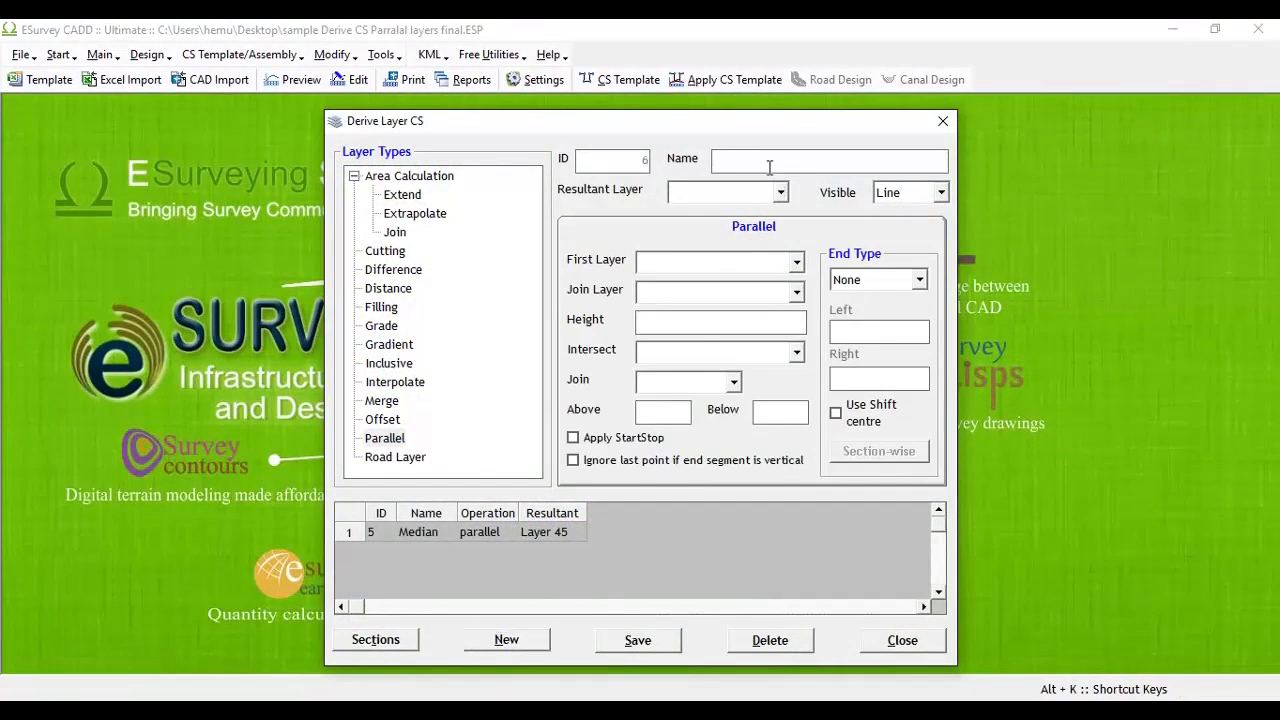
text(SDBC)
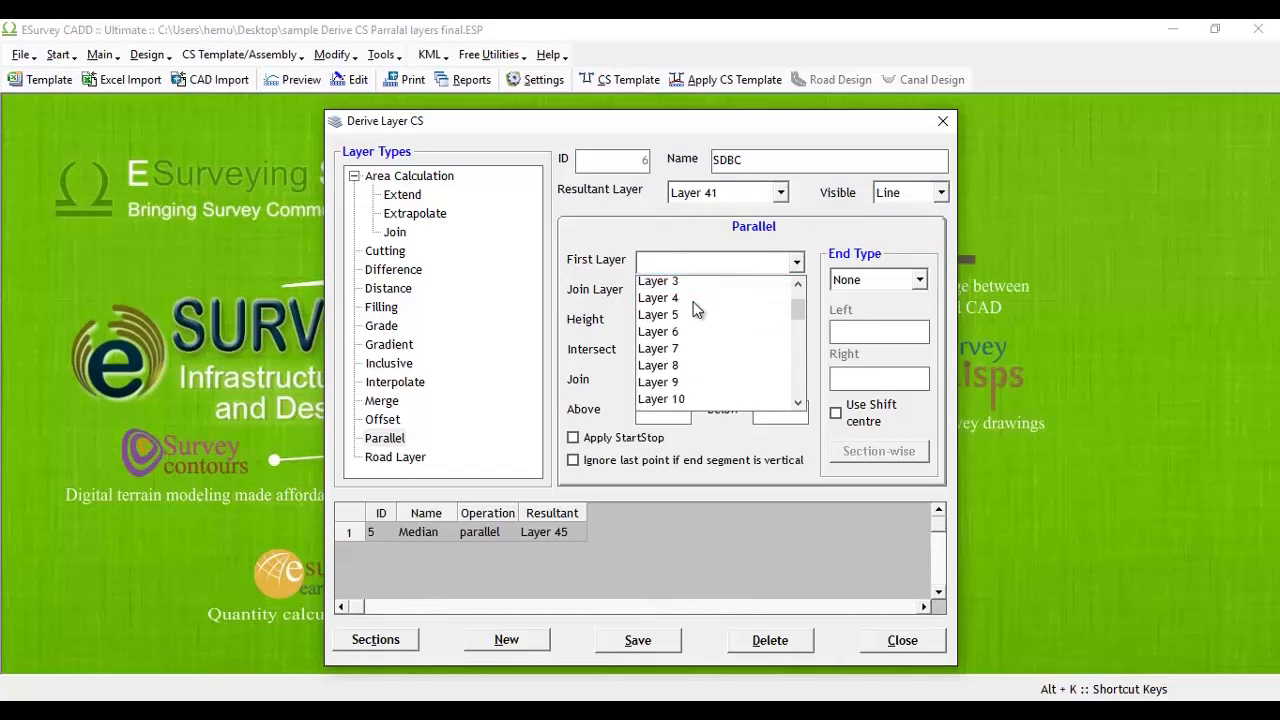
click(683, 379)
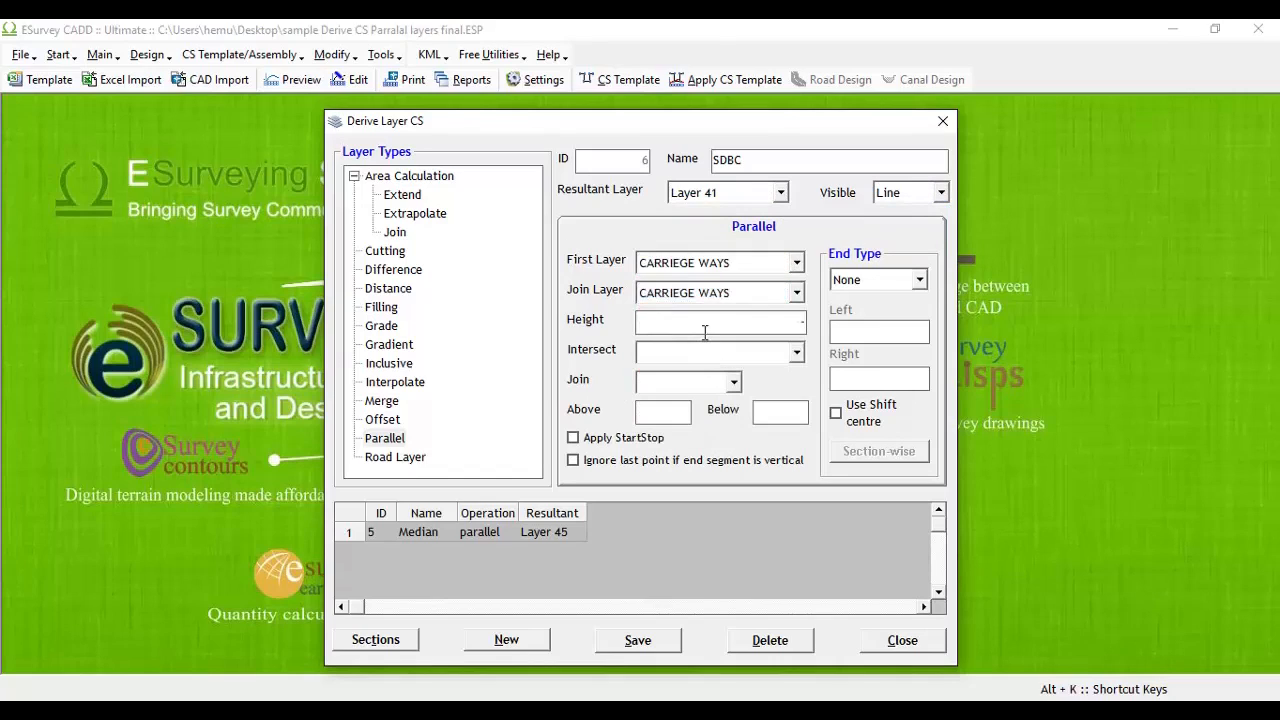
text(-.04)
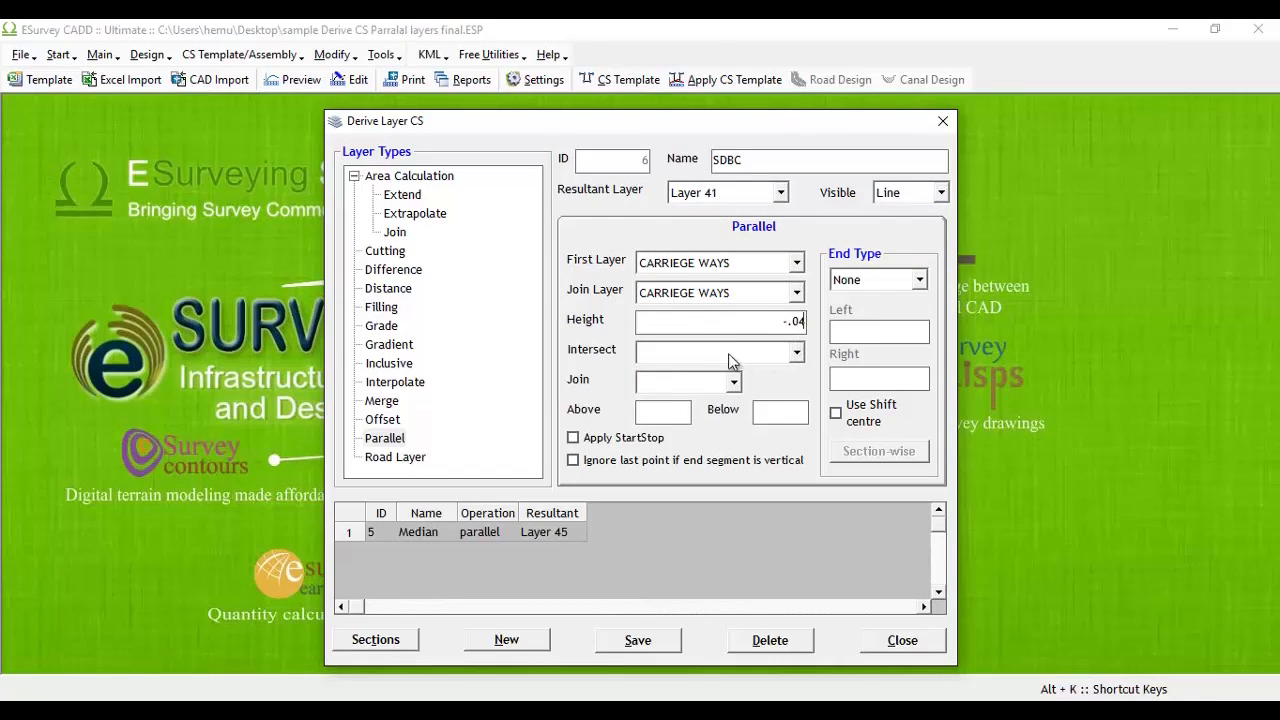
click(797, 352)
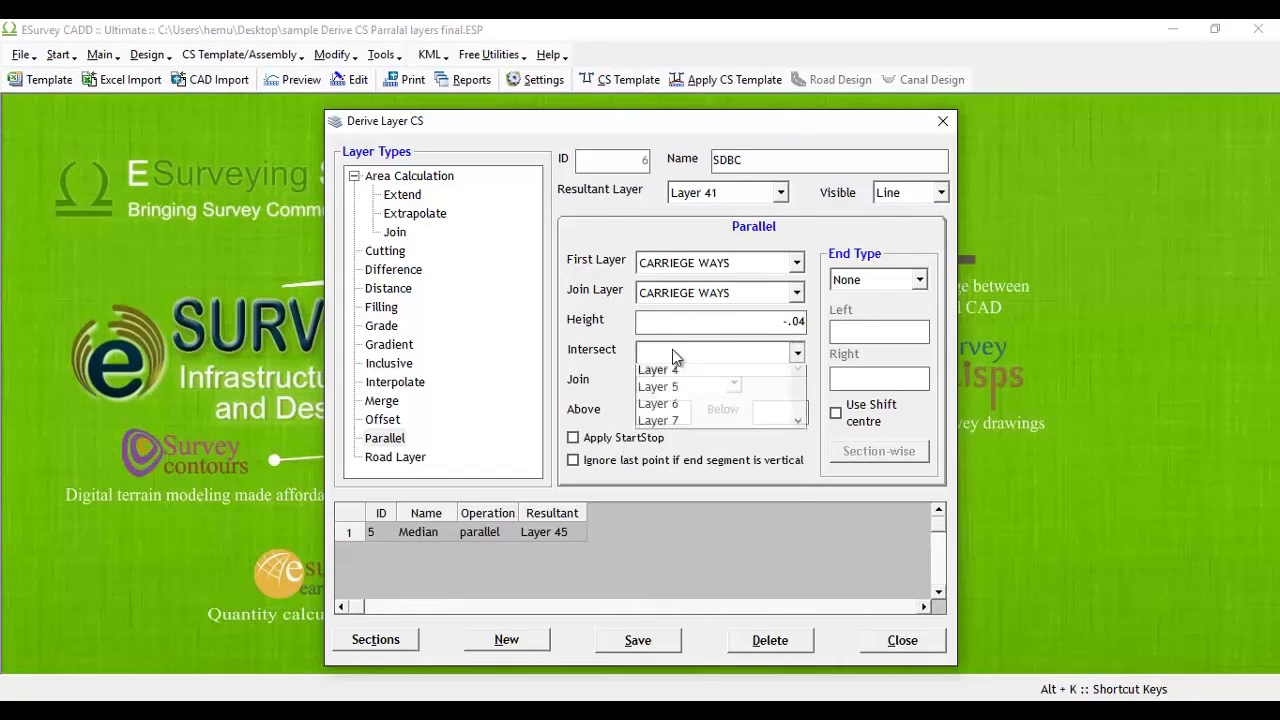
click(680, 368)
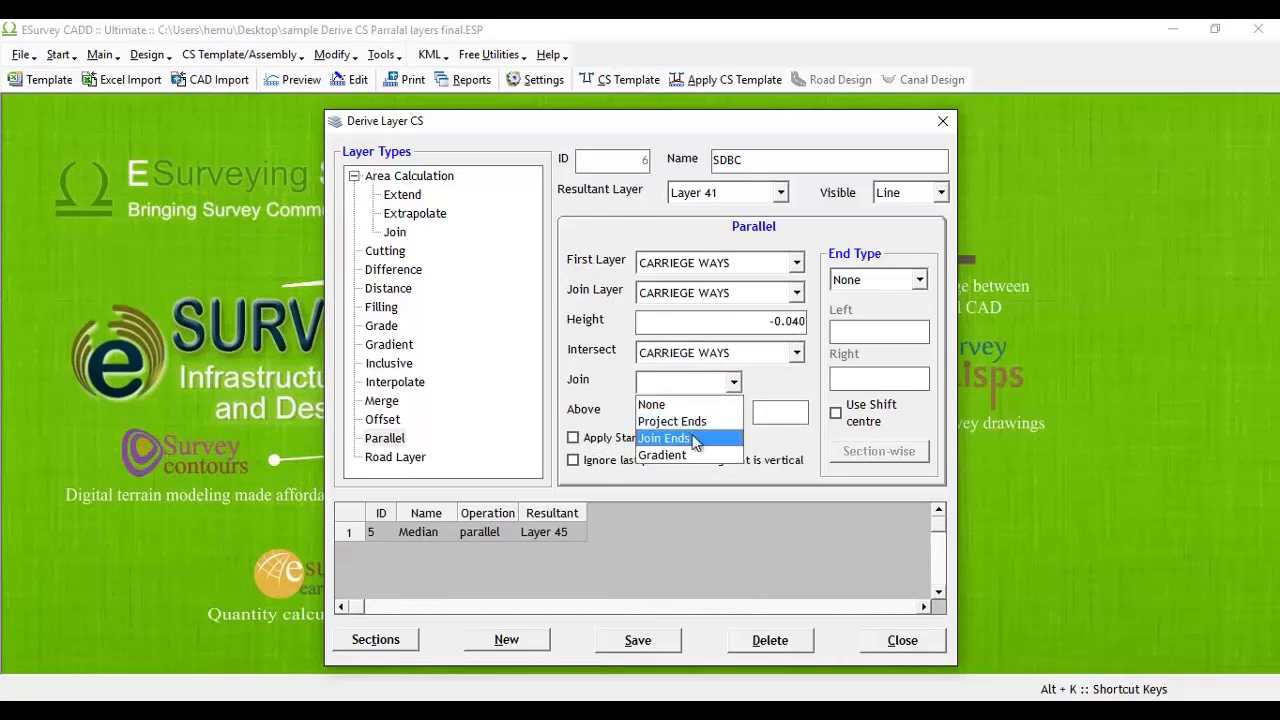
click(672, 421)
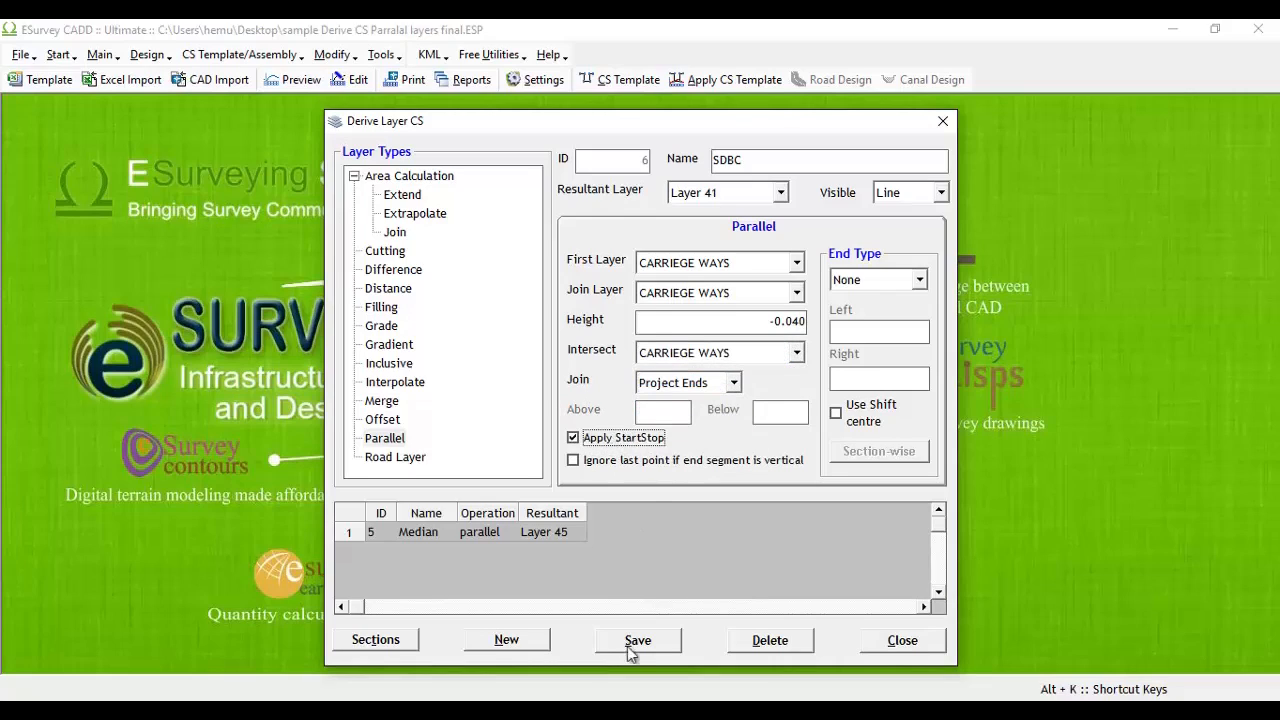
Save SDBC, add DBM, WMM and GSB as Layers 41–44, then close the derivation window
click(637, 640)
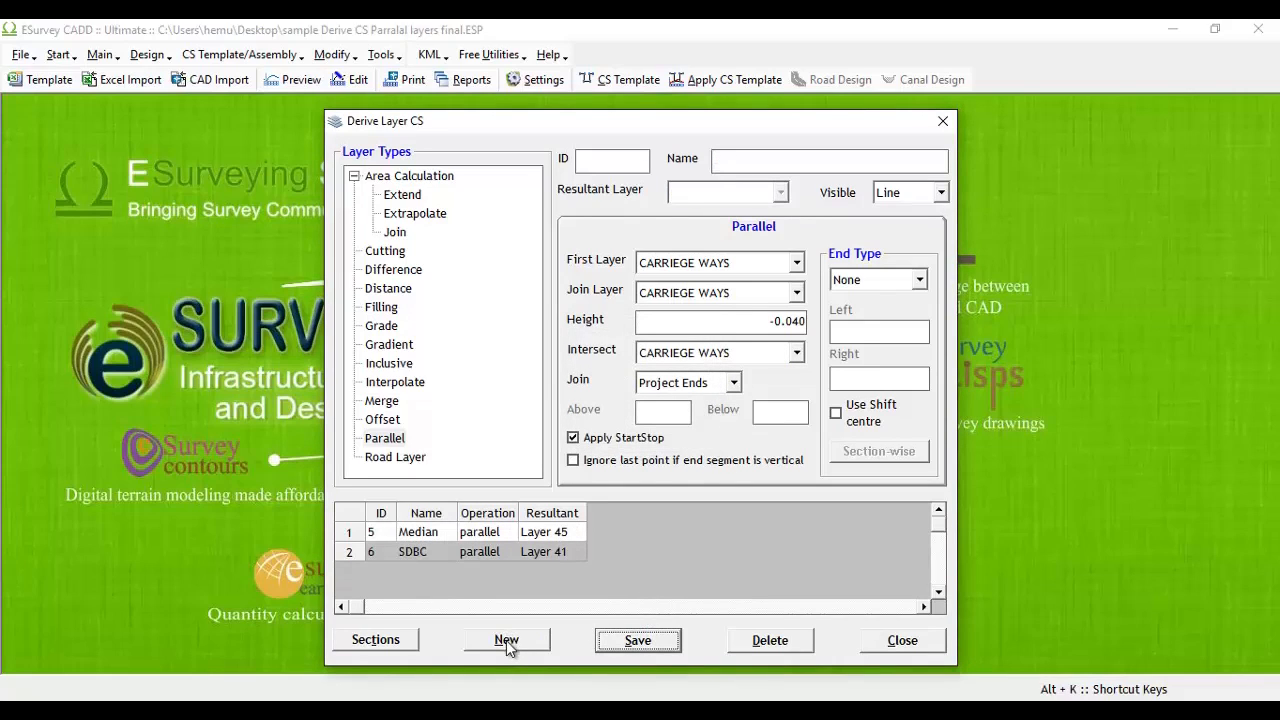
click(506, 640)
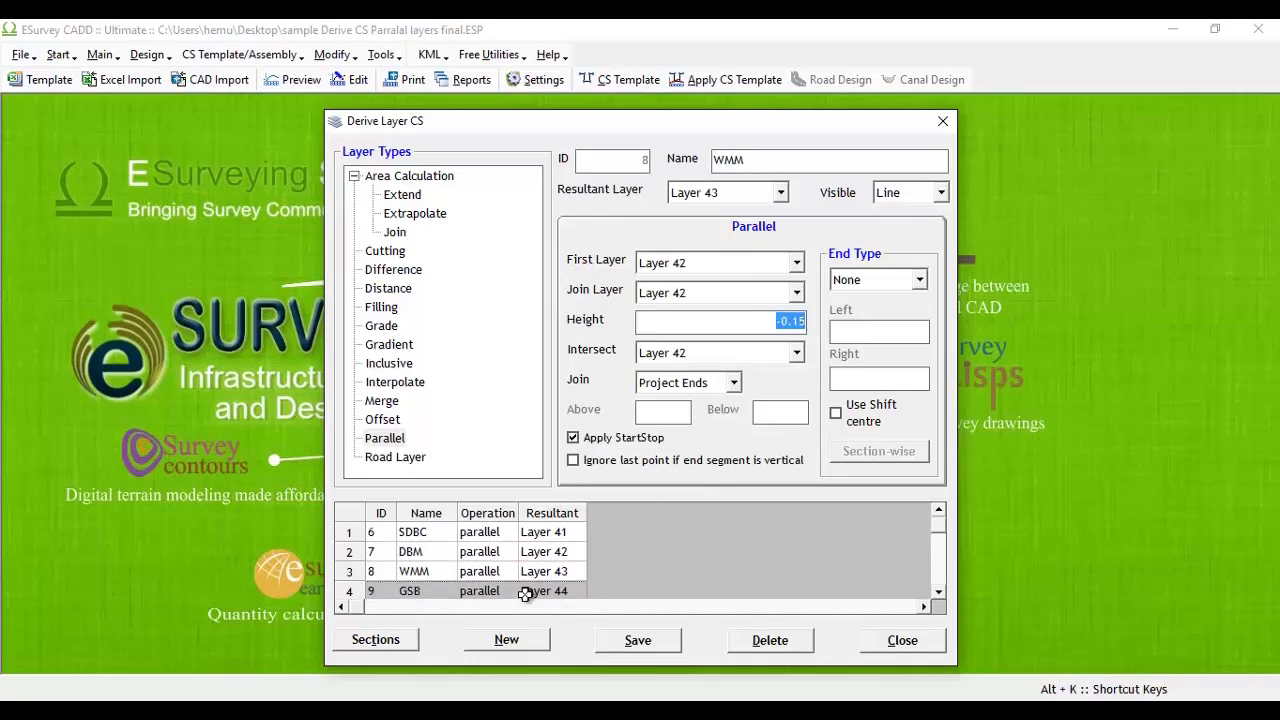
click(430, 591)
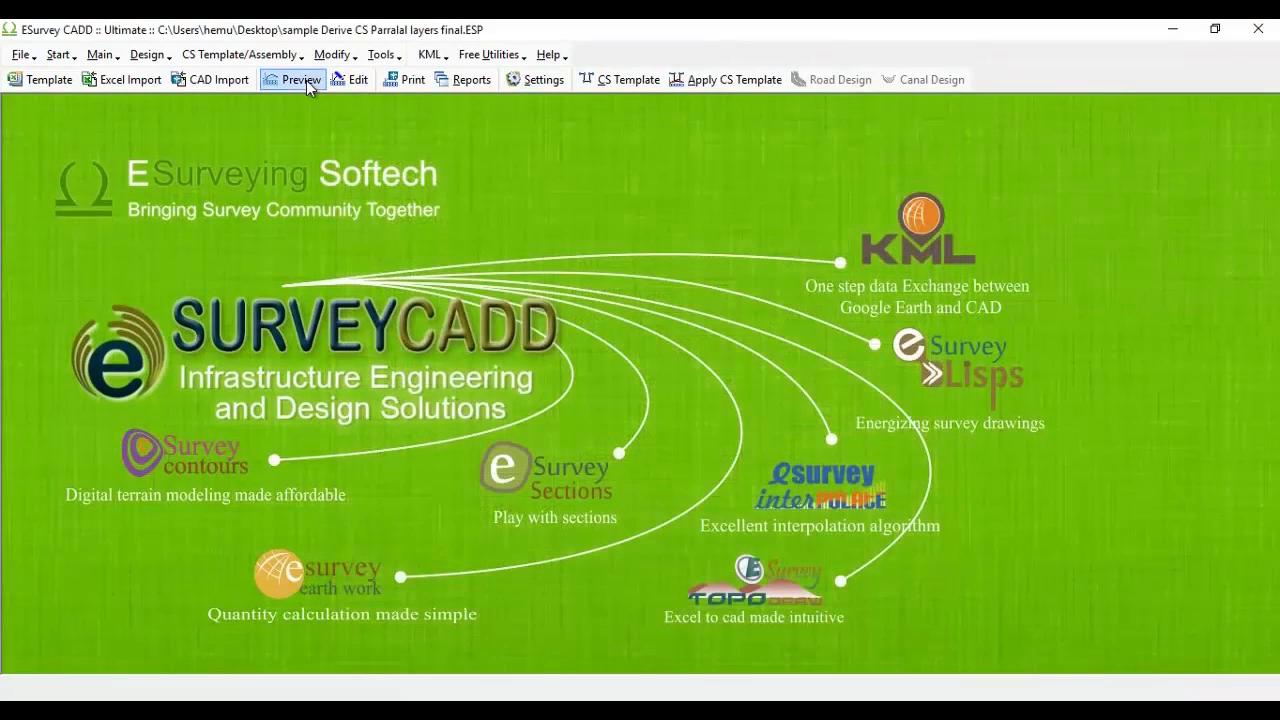
Preview cross-section 1000 and zoom into the median to inspect the new crust layers
click(292, 79)
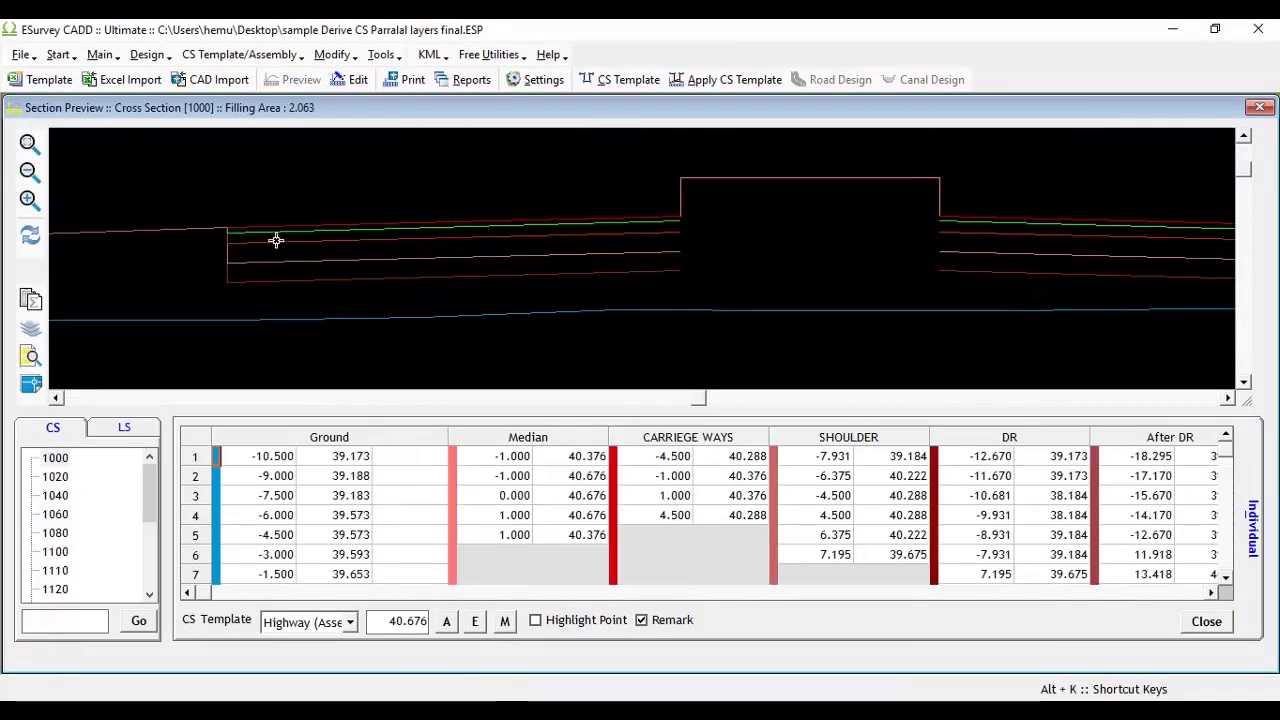
mouse_move(947, 238)
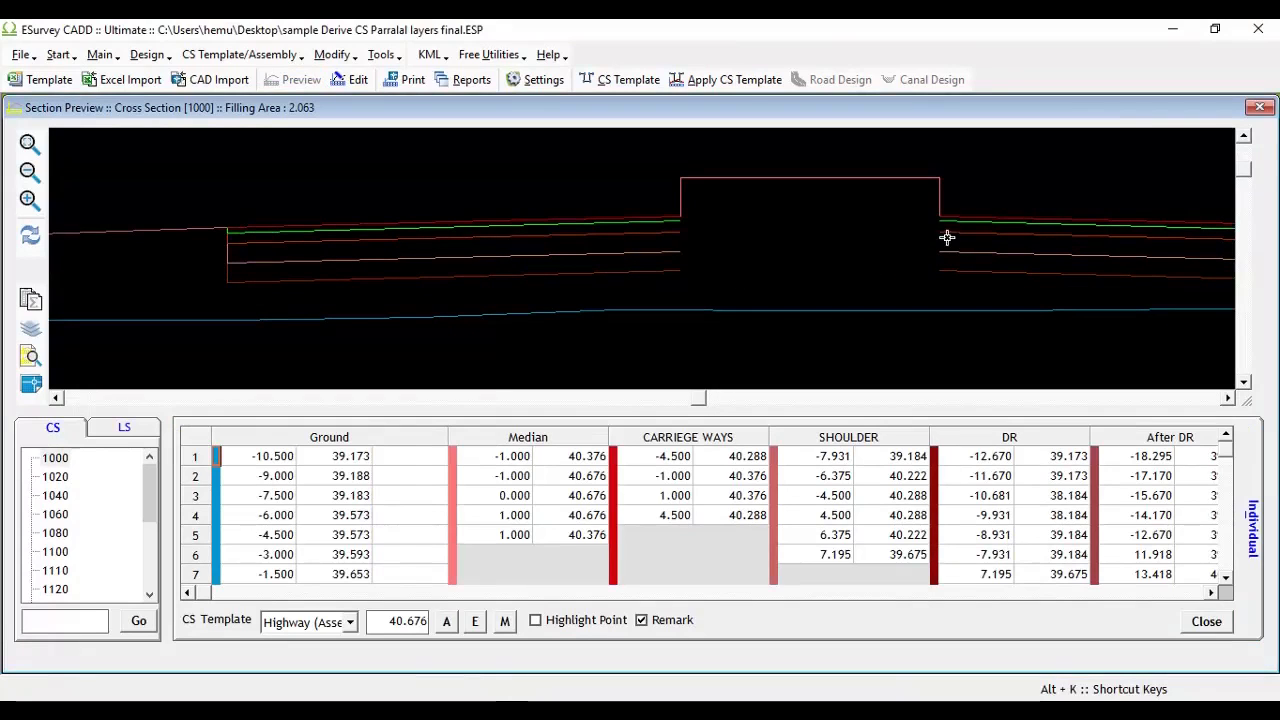
click(333, 54)
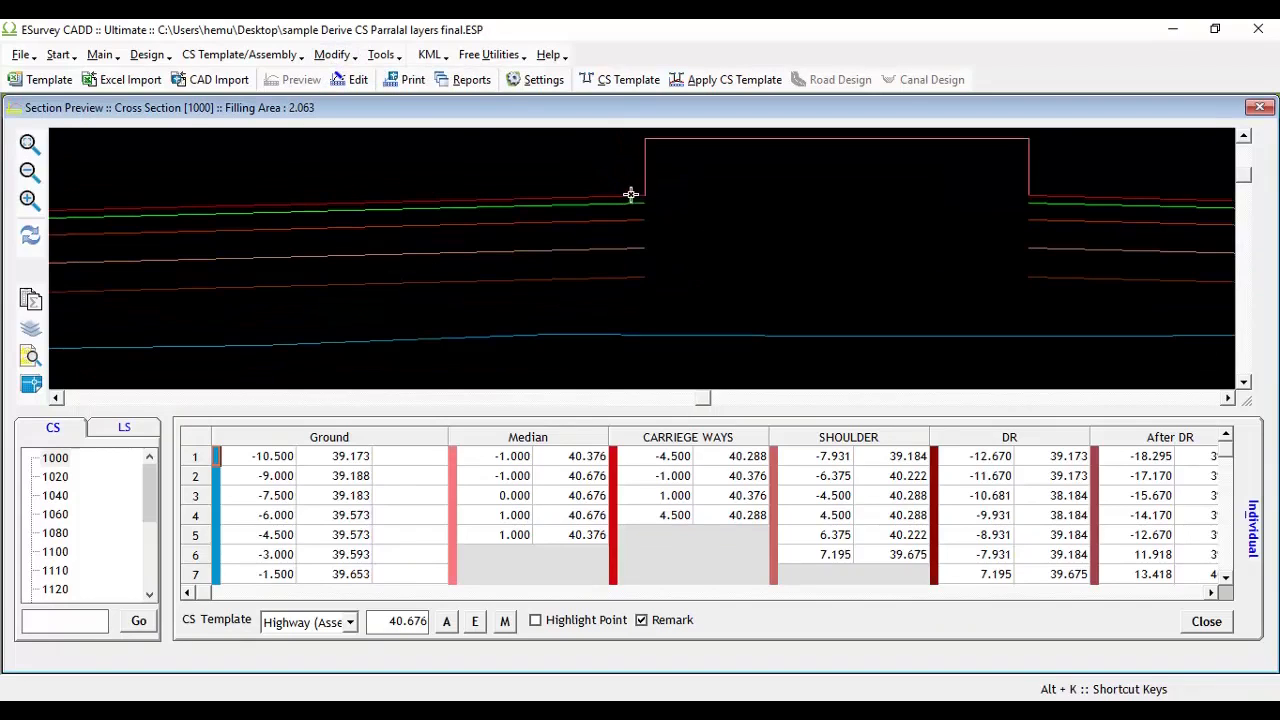
mouse_move(661, 274)
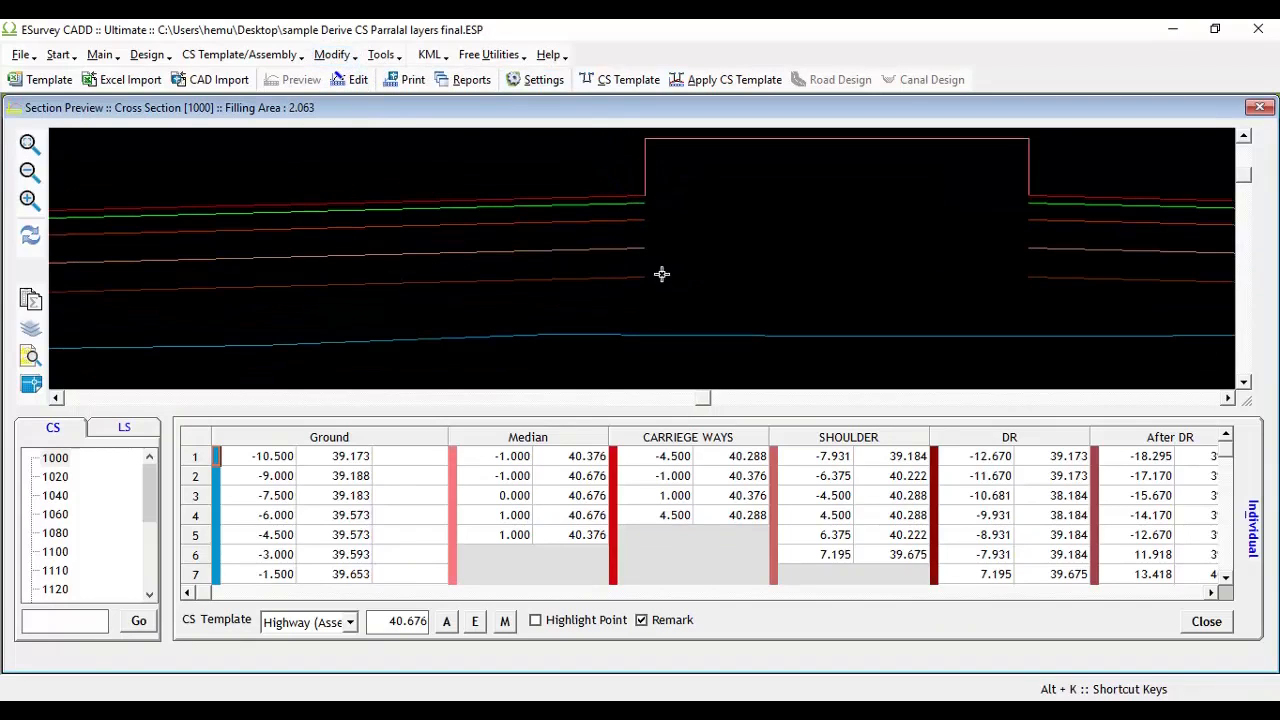
Reopen Derive CS Layers, set a parallel Median layer joined to Layer 44, and start blank entry ID 11
click(332, 54)
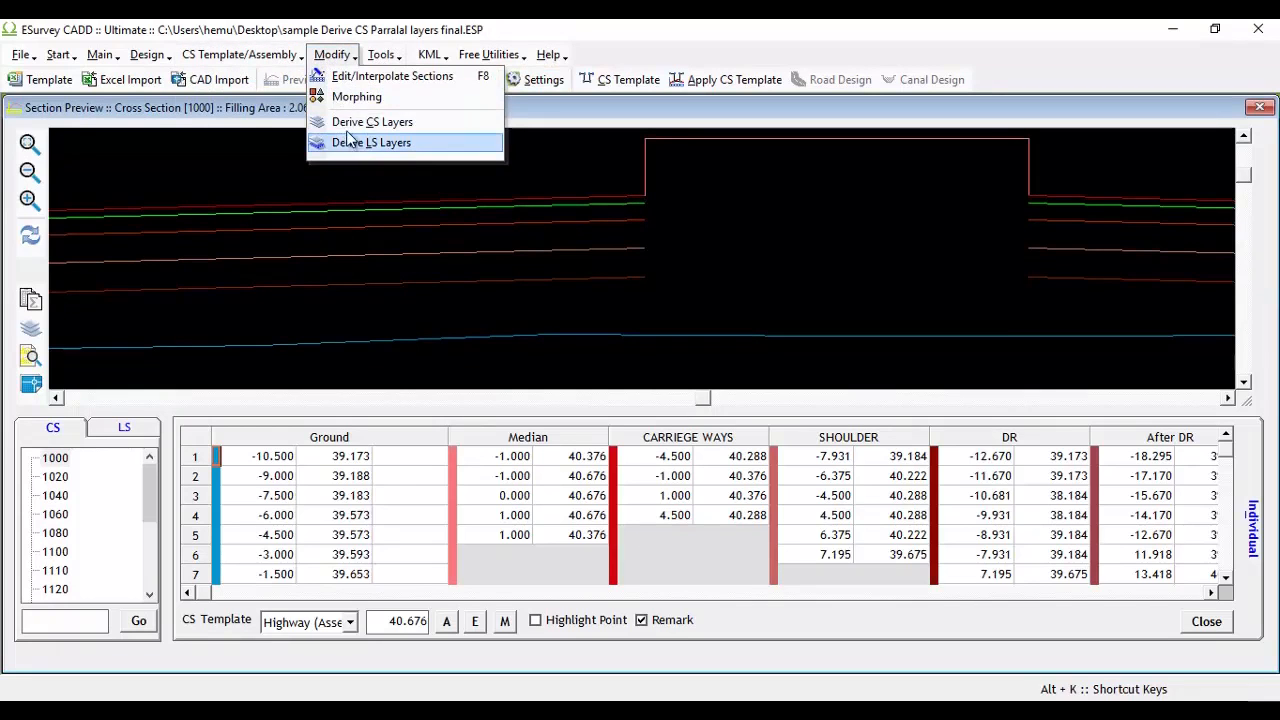
click(372, 121)
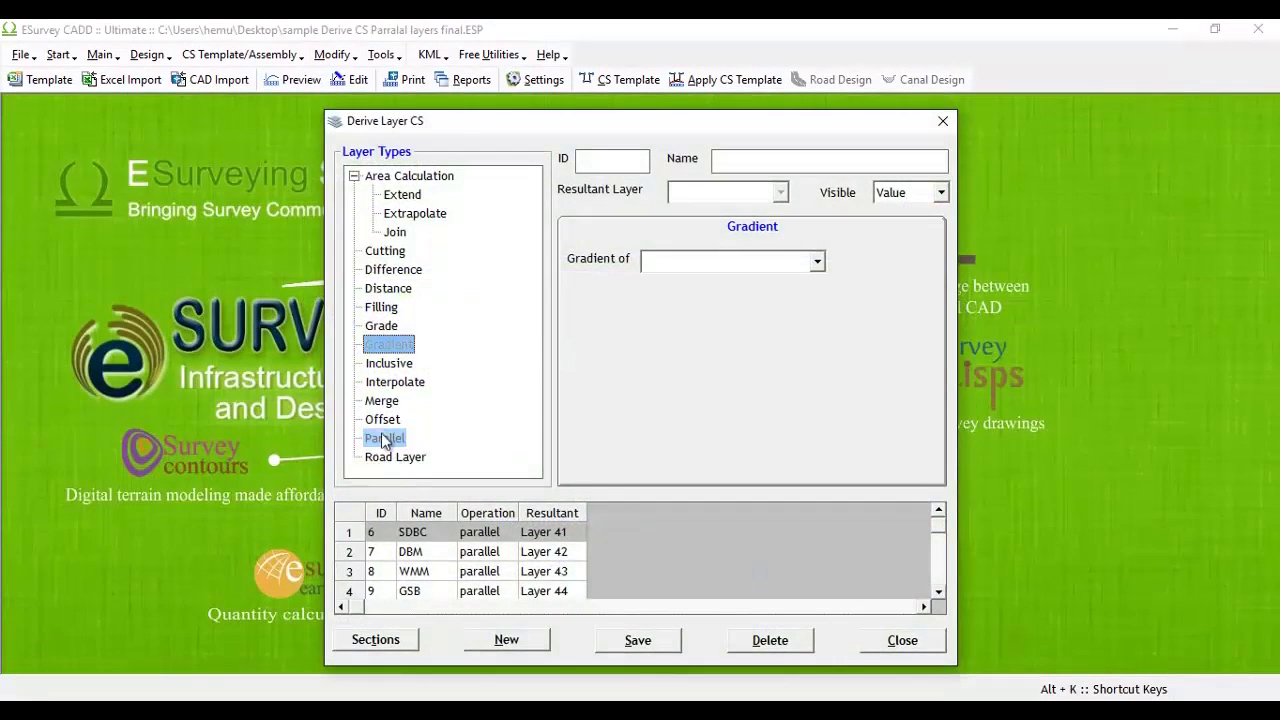
click(385, 438)
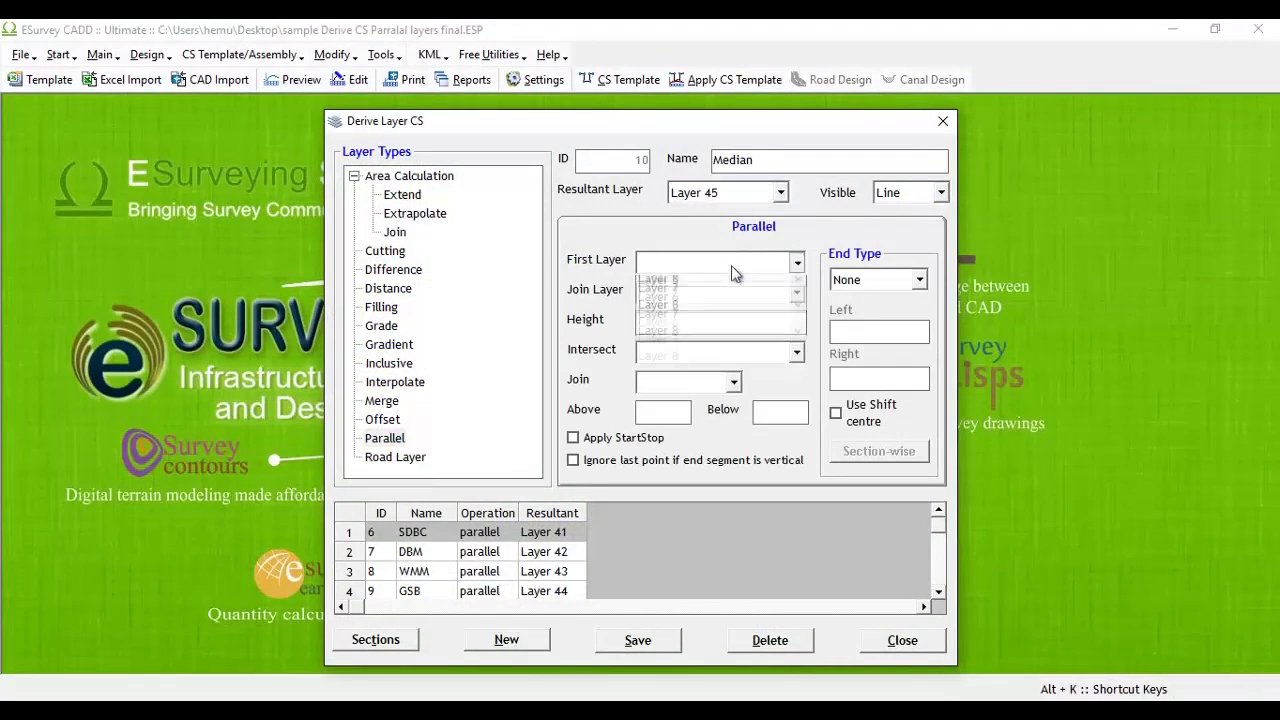
click(797, 352)
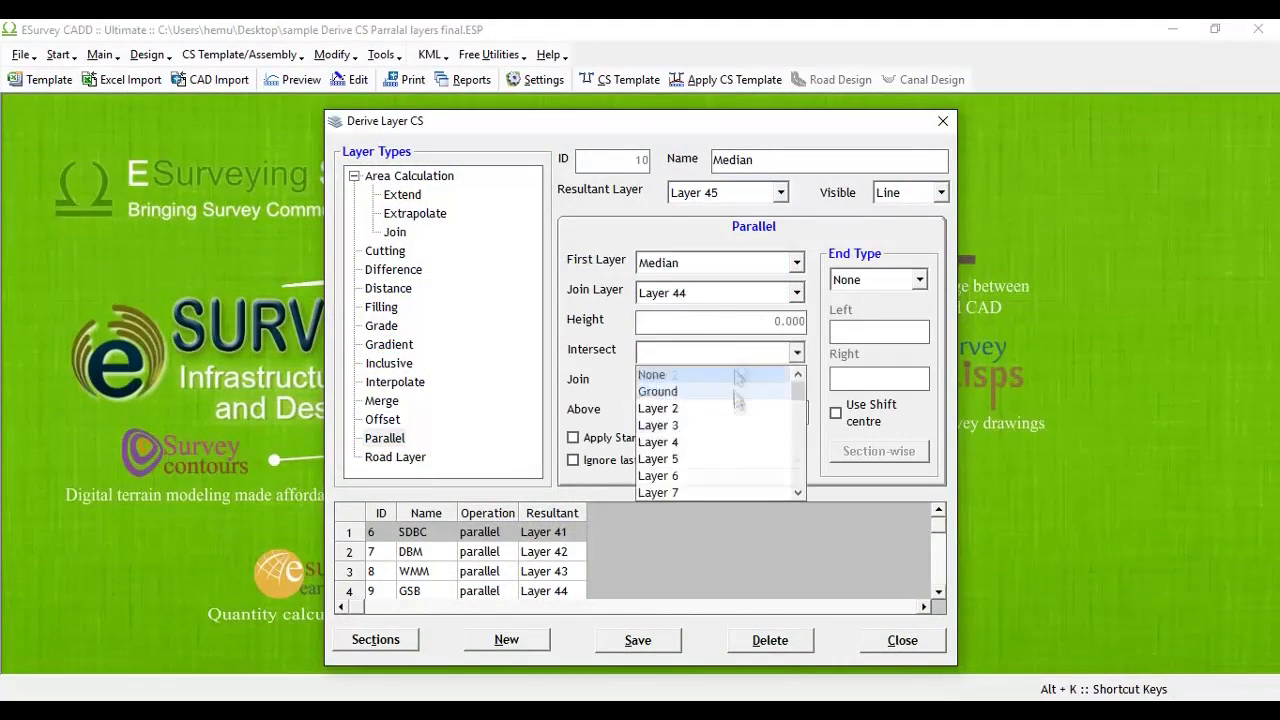
click(901, 640)
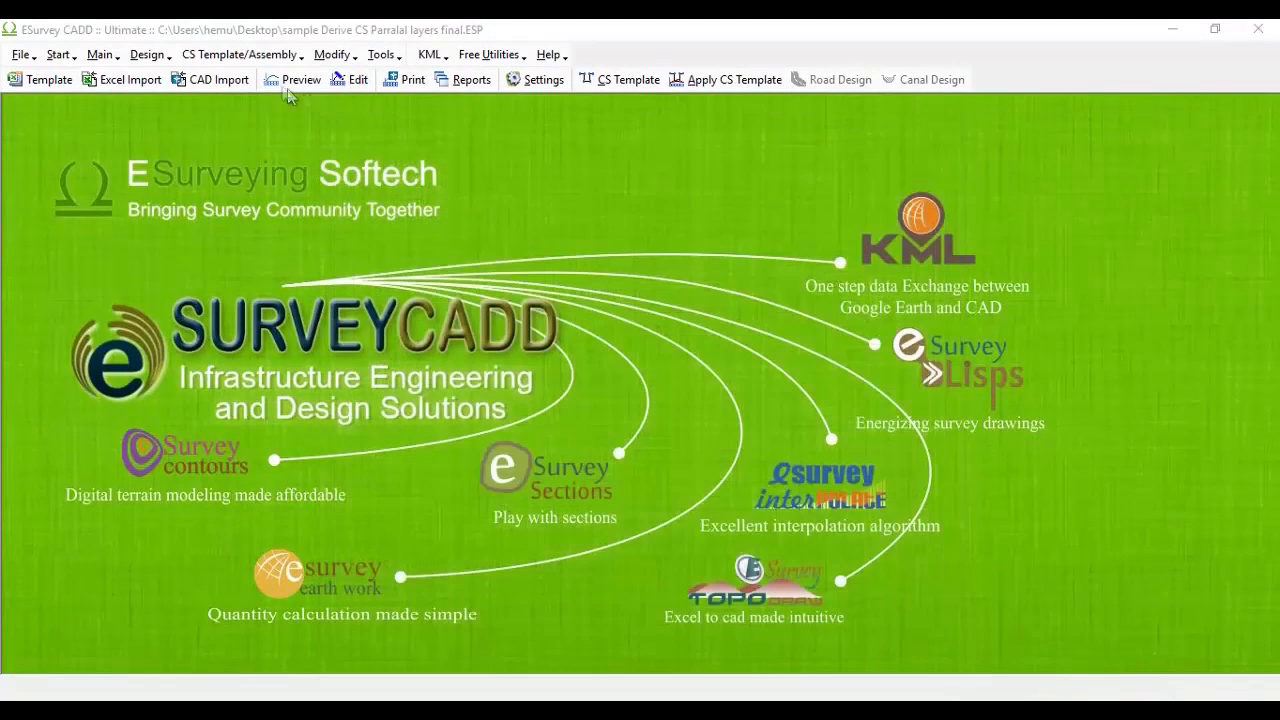
click(301, 79)
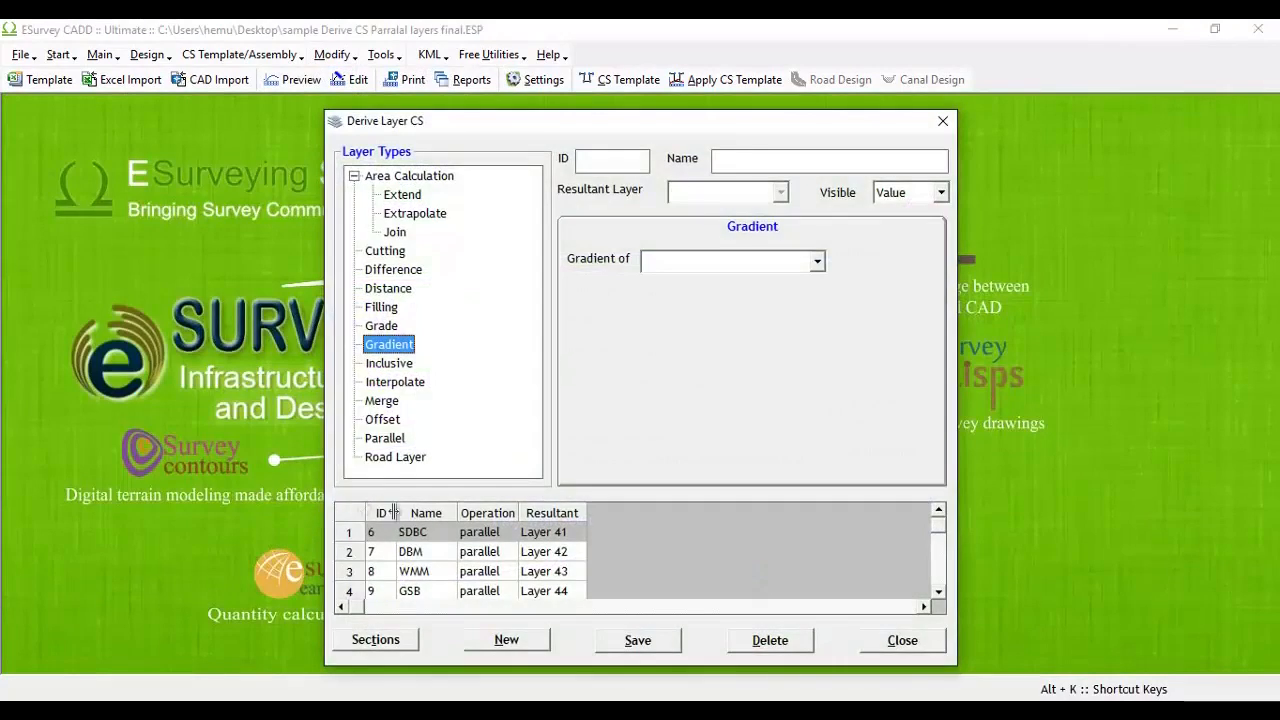
click(506, 639)
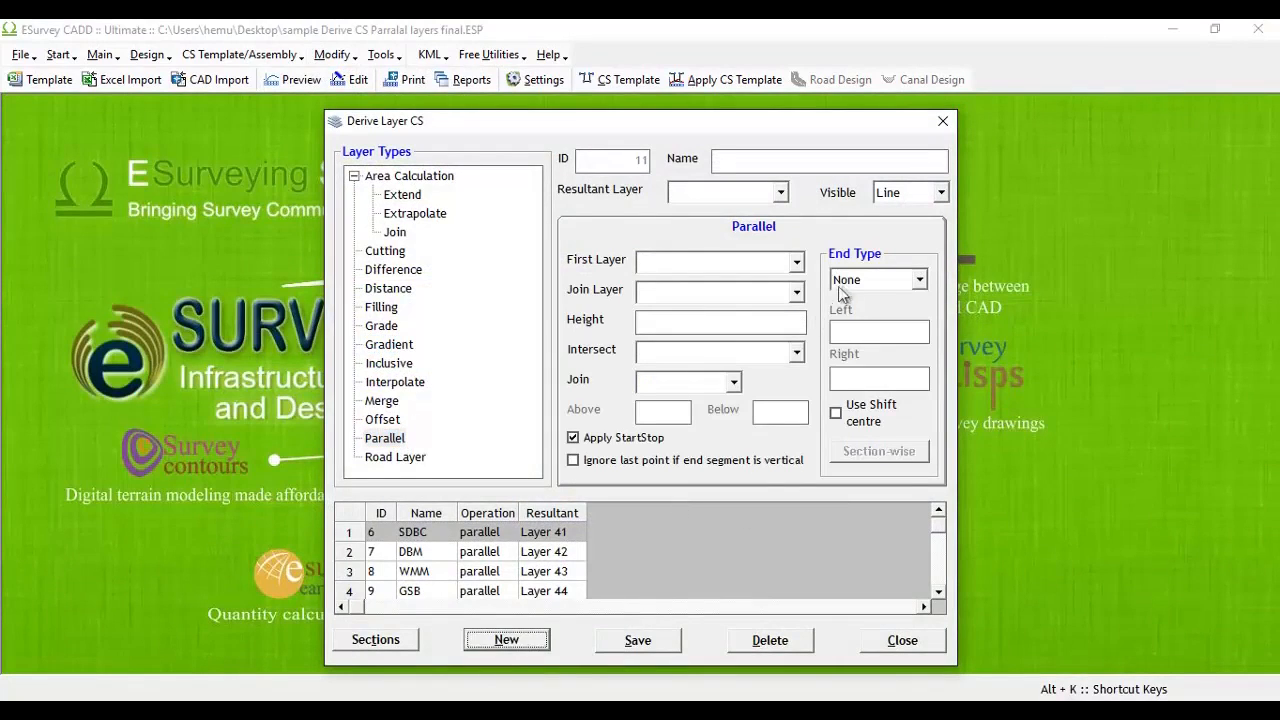